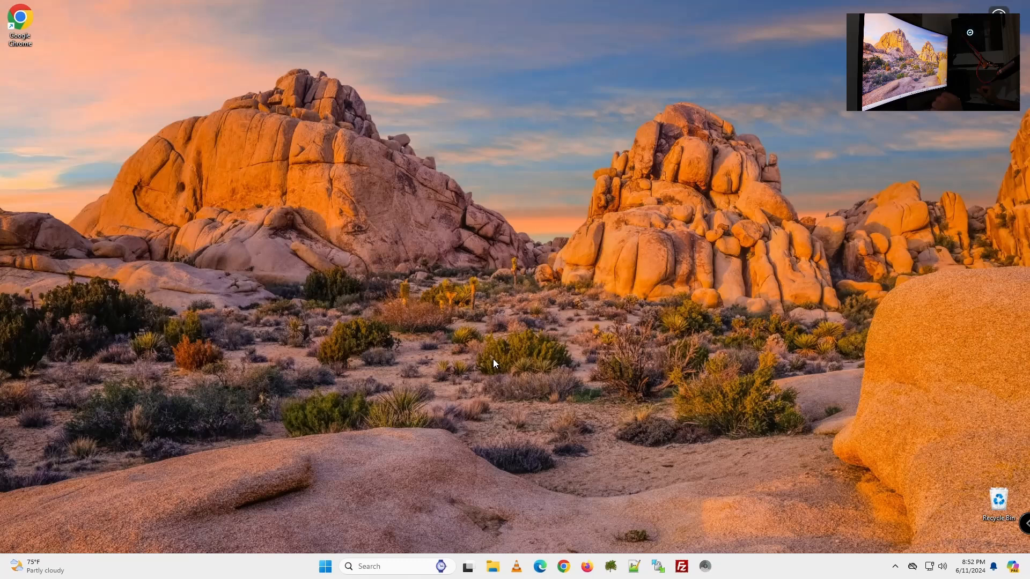
mouse_move(492, 238)
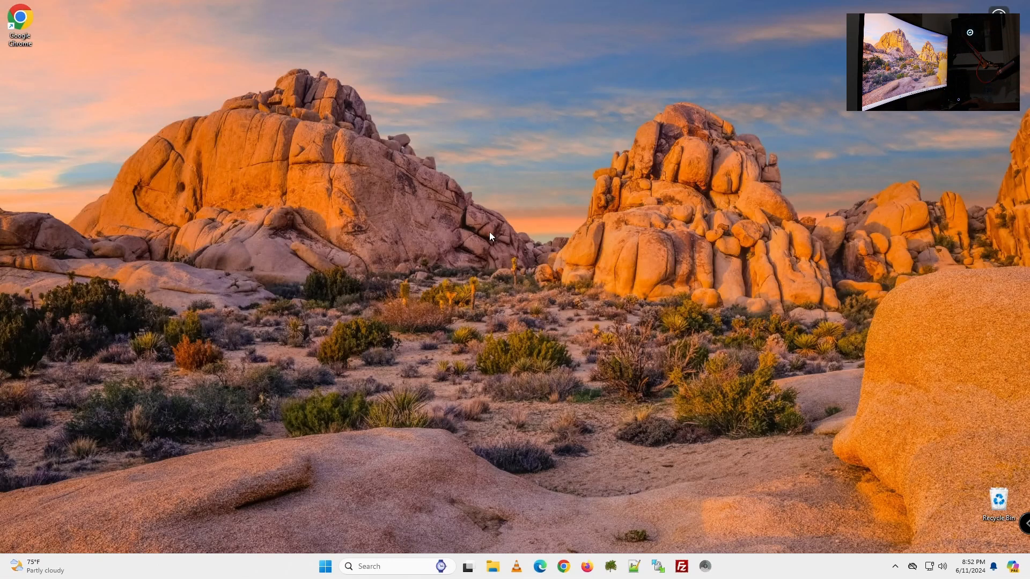
mouse_move(495, 289)
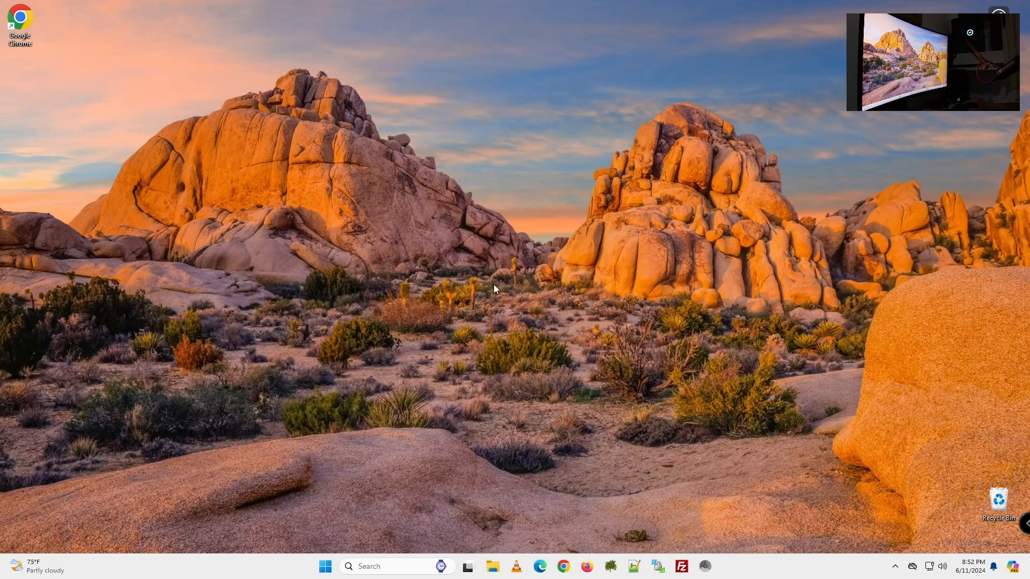
mouse_move(333, 538)
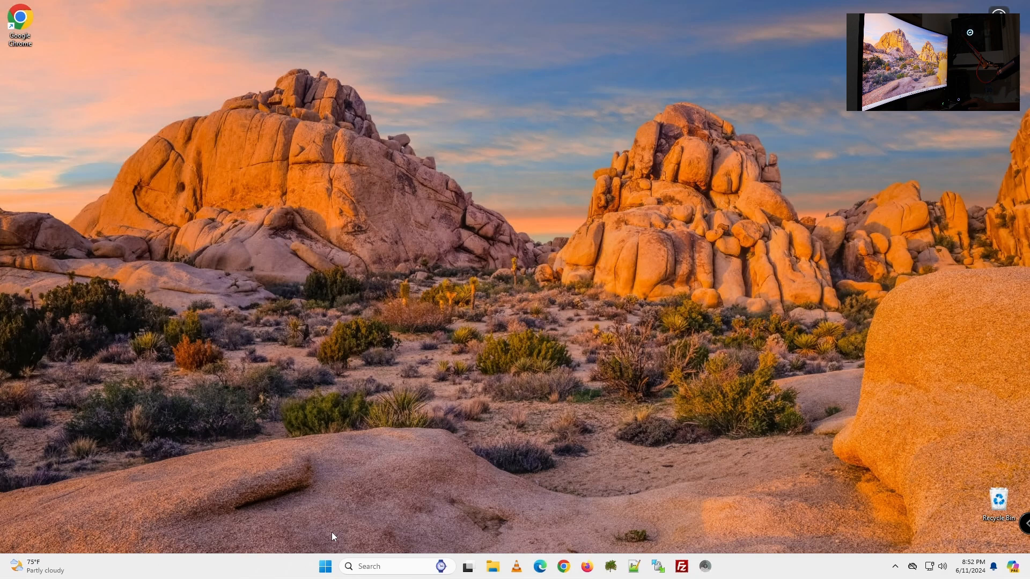
mouse_move(325, 567)
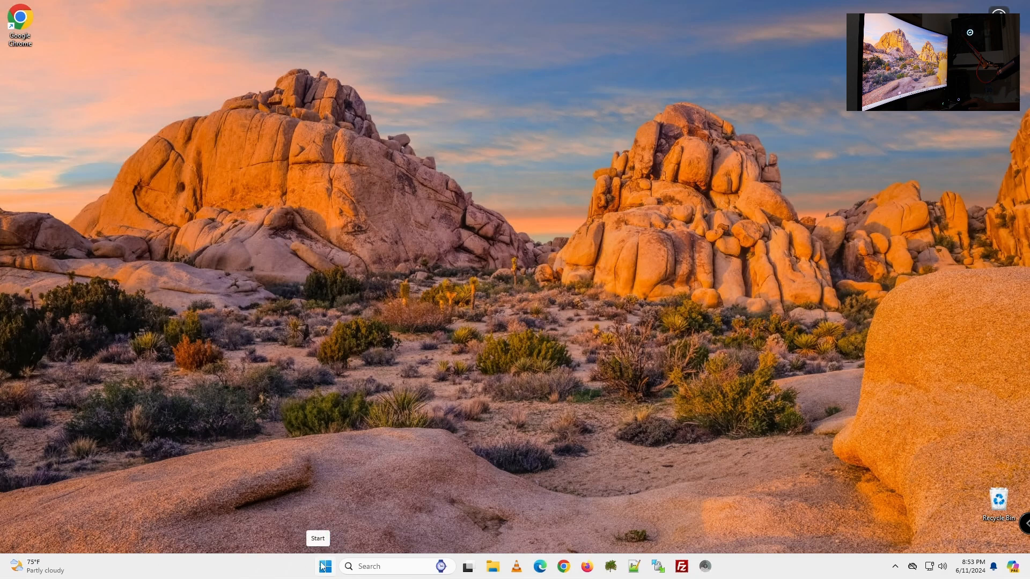
Open Settings from the Start context menu, go to System, and scroll to Recovery
right_click(325, 566)
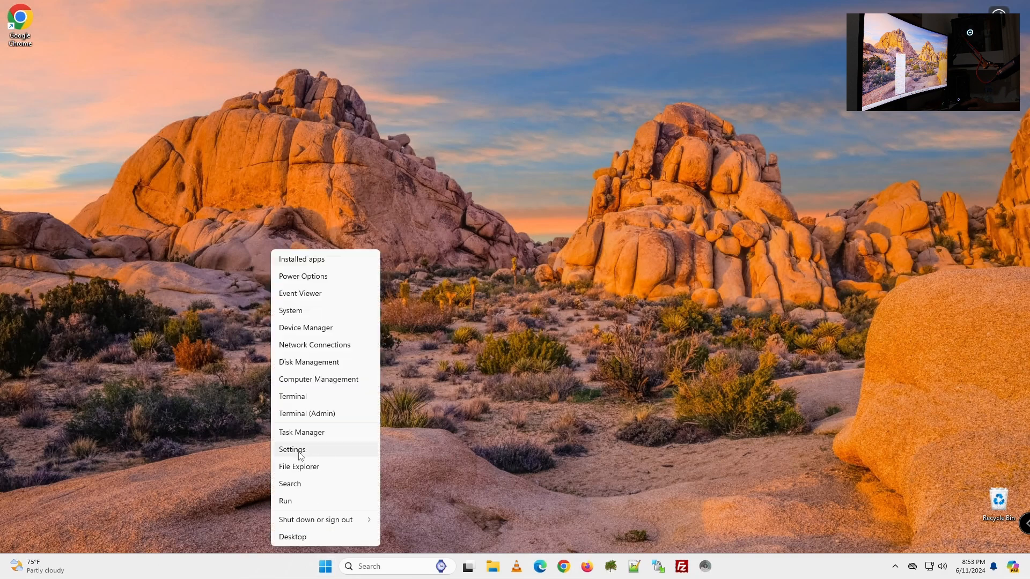
click(292, 449)
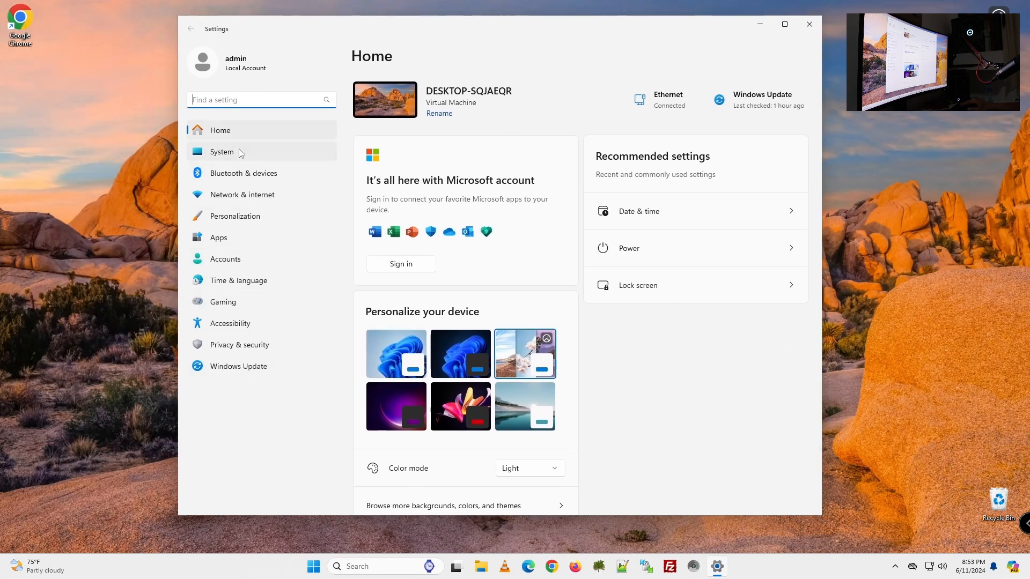
mouse_move(231, 155)
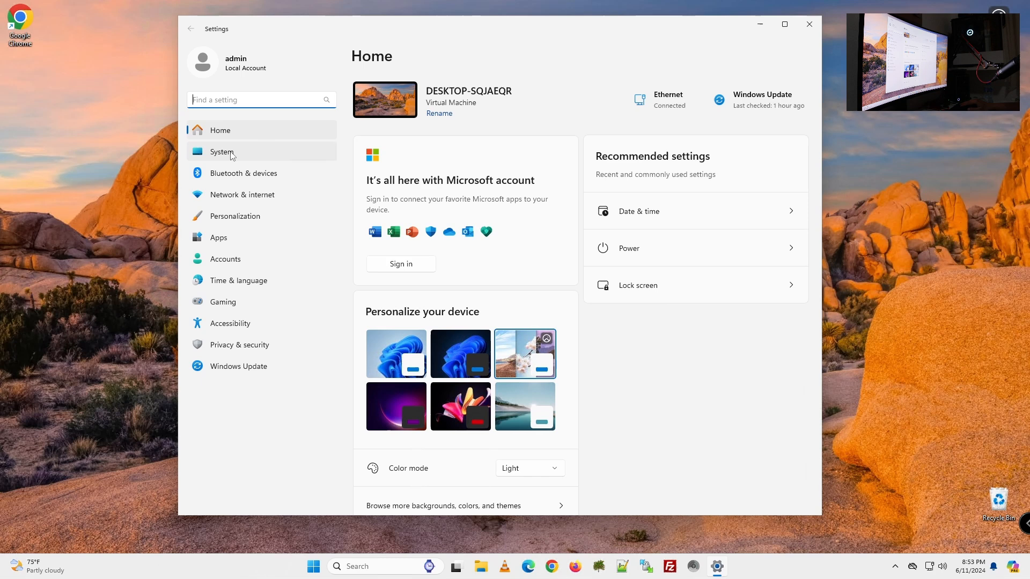
click(222, 152)
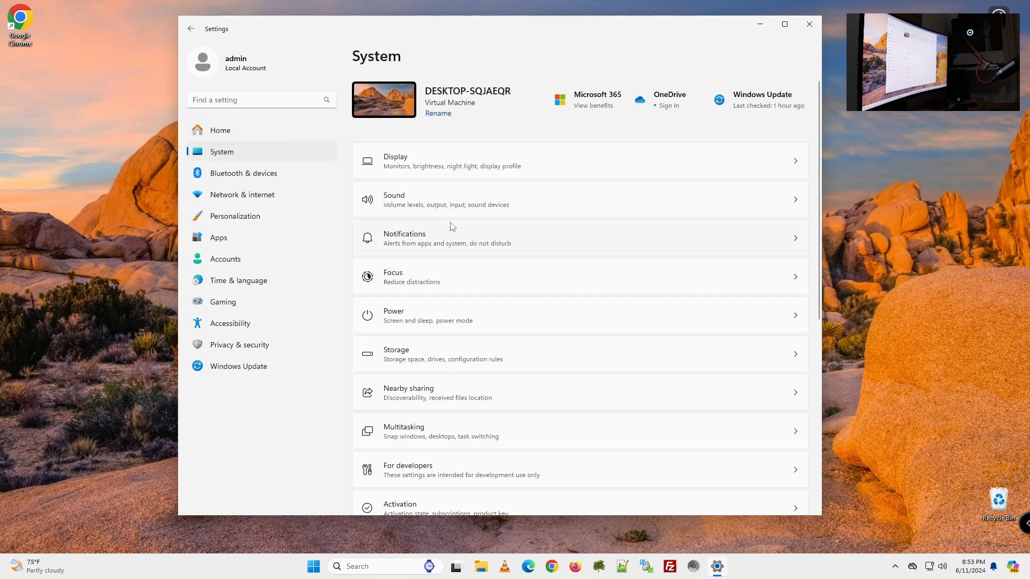
scroll(down, 3)
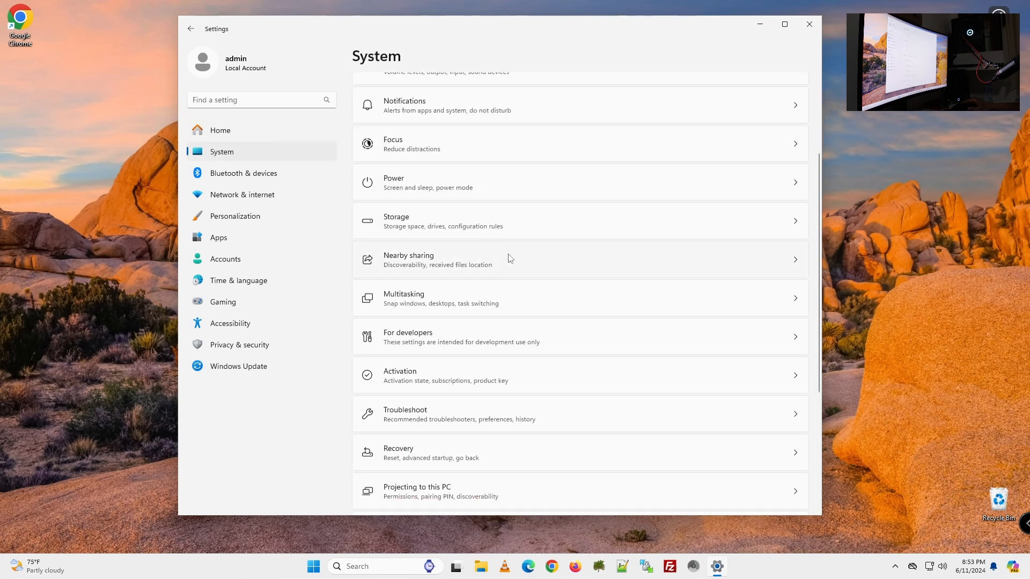
scroll(down, 3)
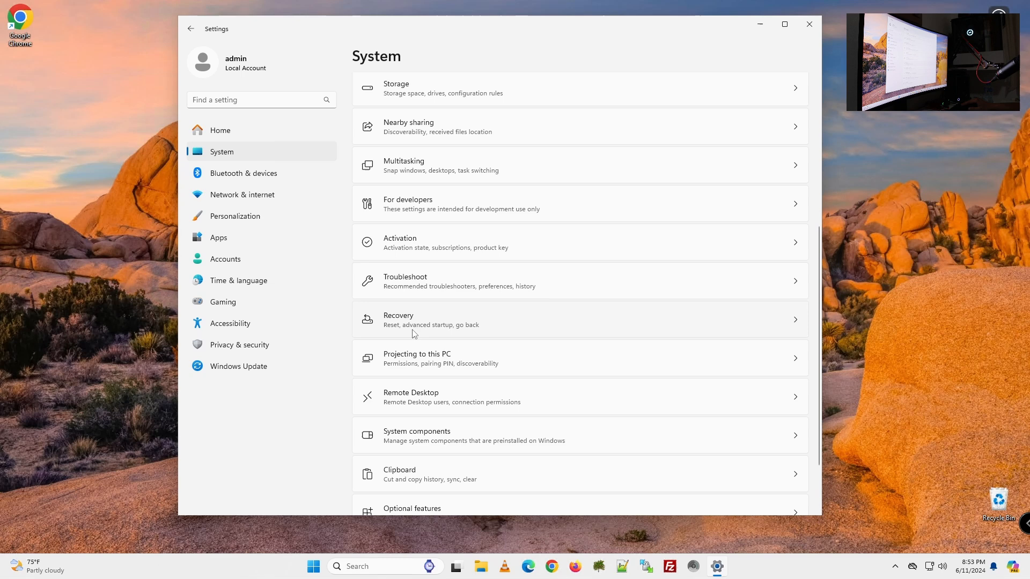
mouse_move(437, 318)
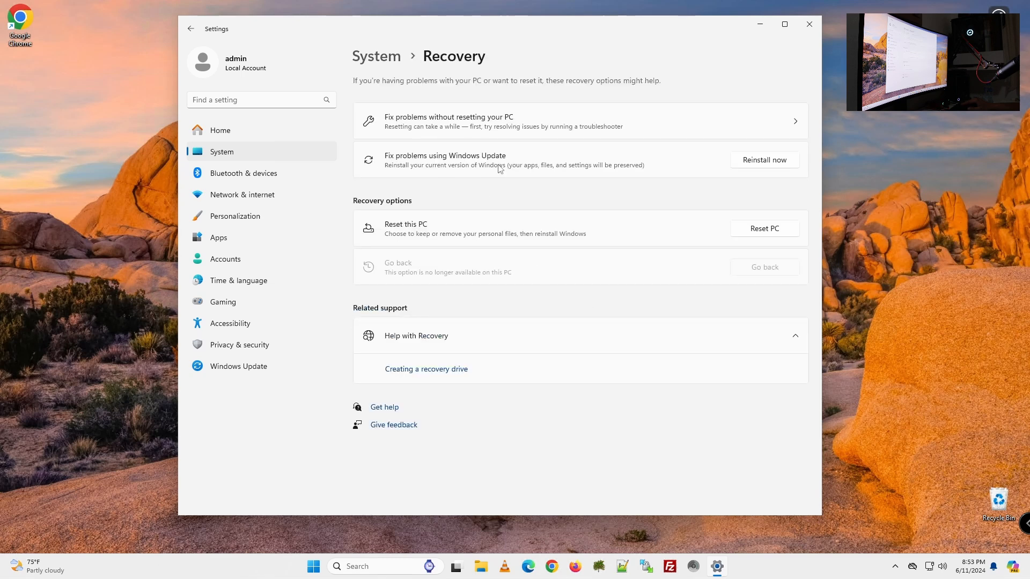
mouse_move(393, 163)
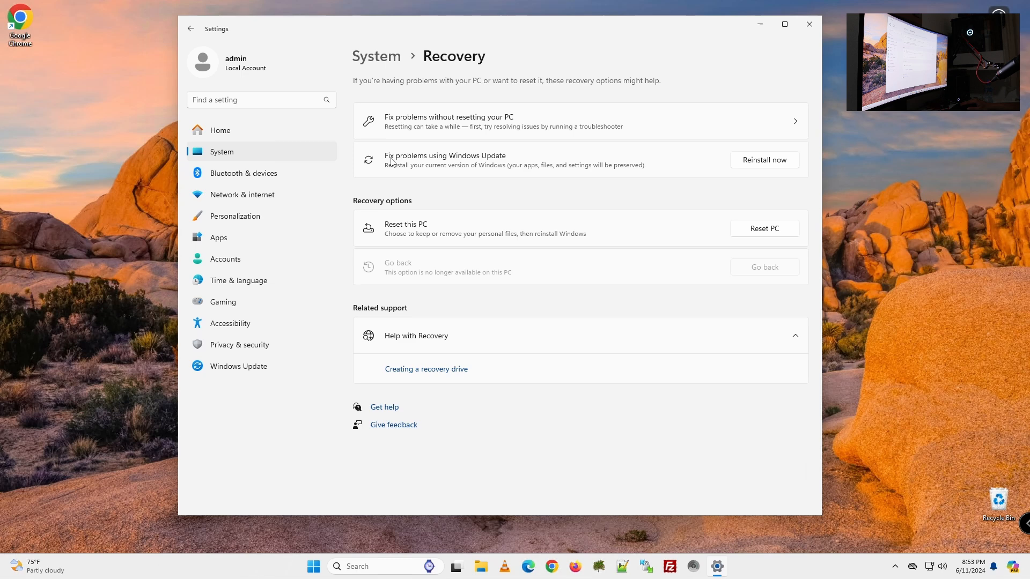
mouse_move(409, 171)
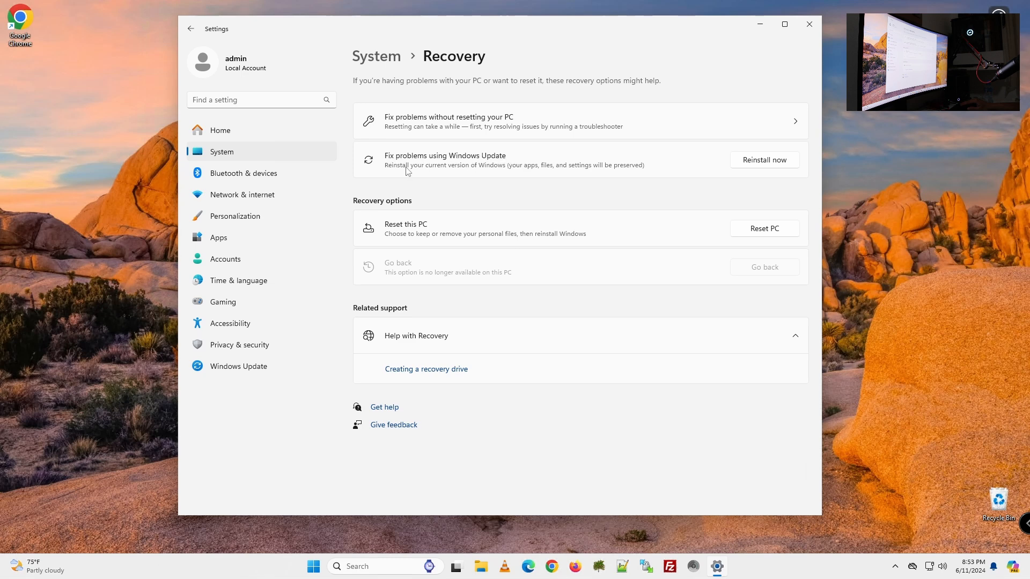
mouse_move(470, 177)
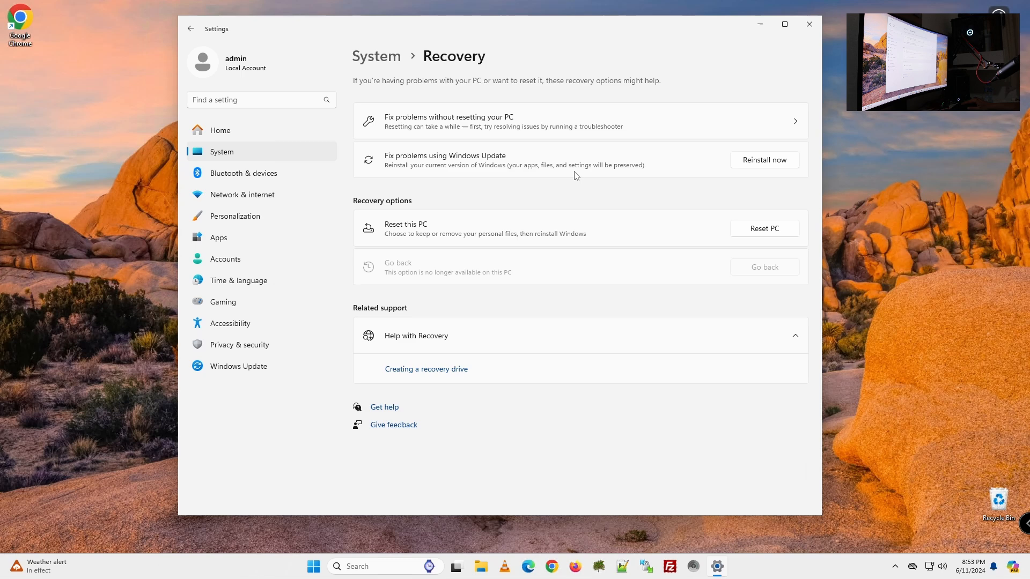
mouse_move(607, 204)
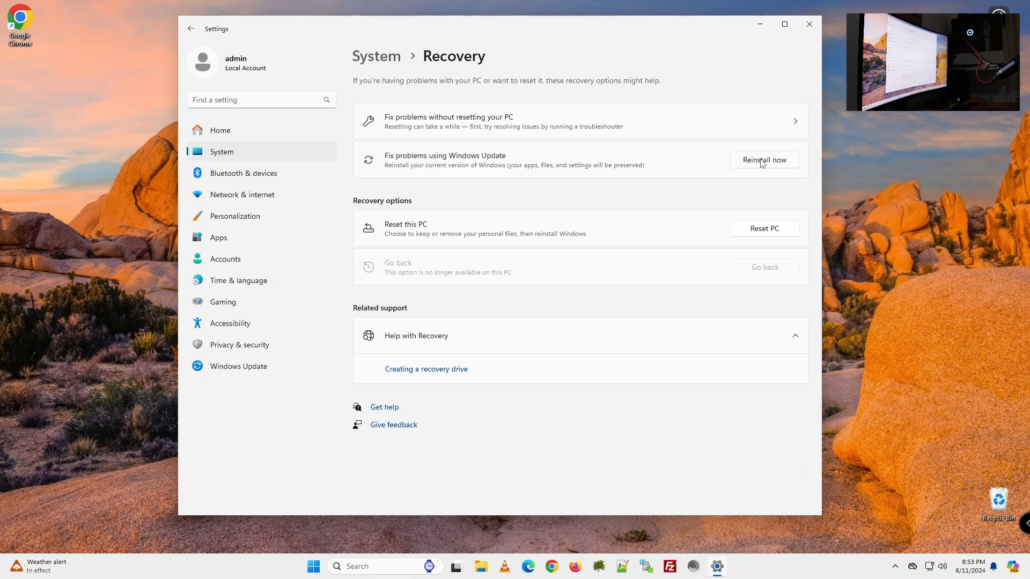
Reinstall the current Windows version via Windows Update, keeping apps, documents and settings
click(765, 160)
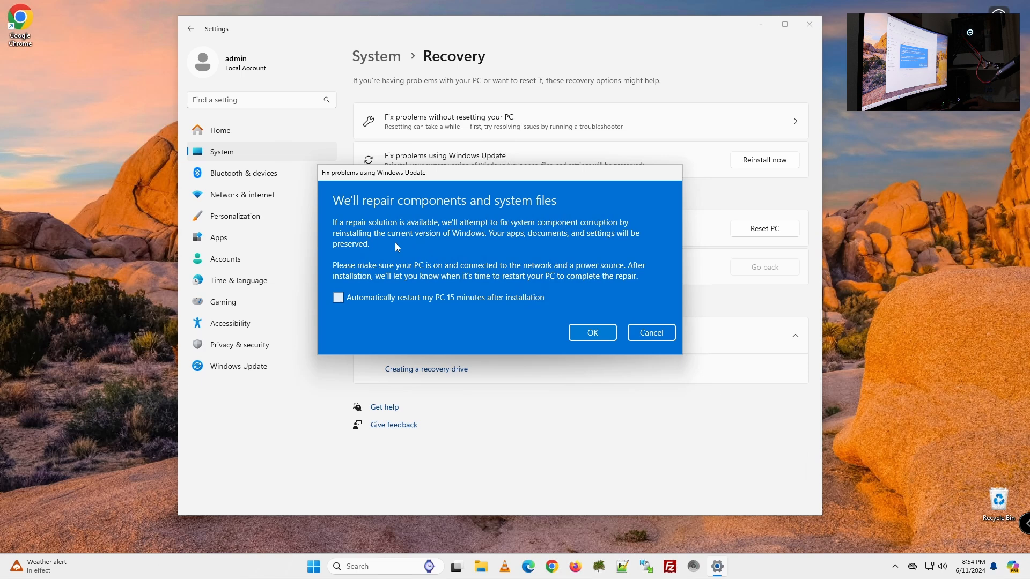
mouse_move(517, 264)
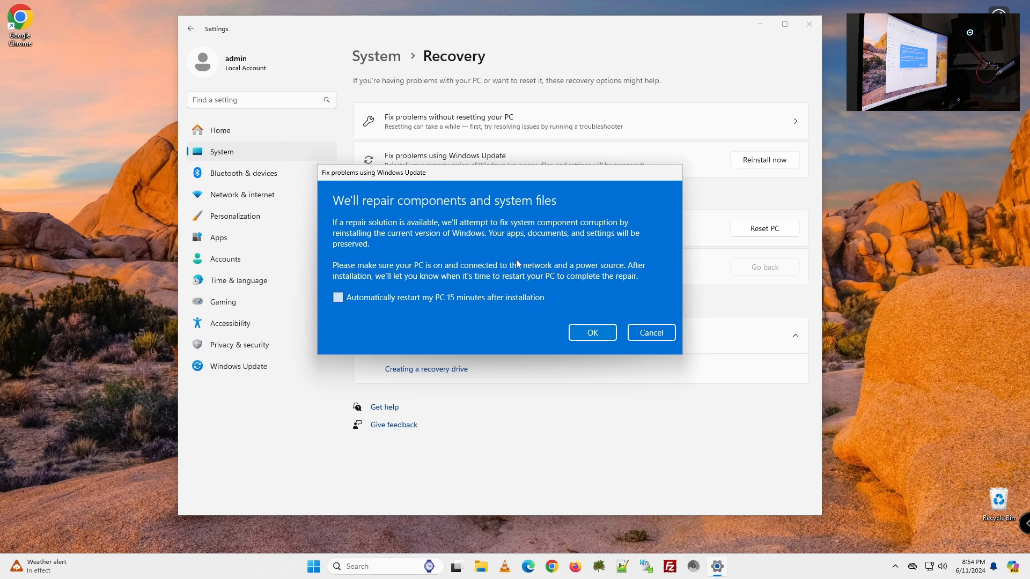
mouse_move(439, 208)
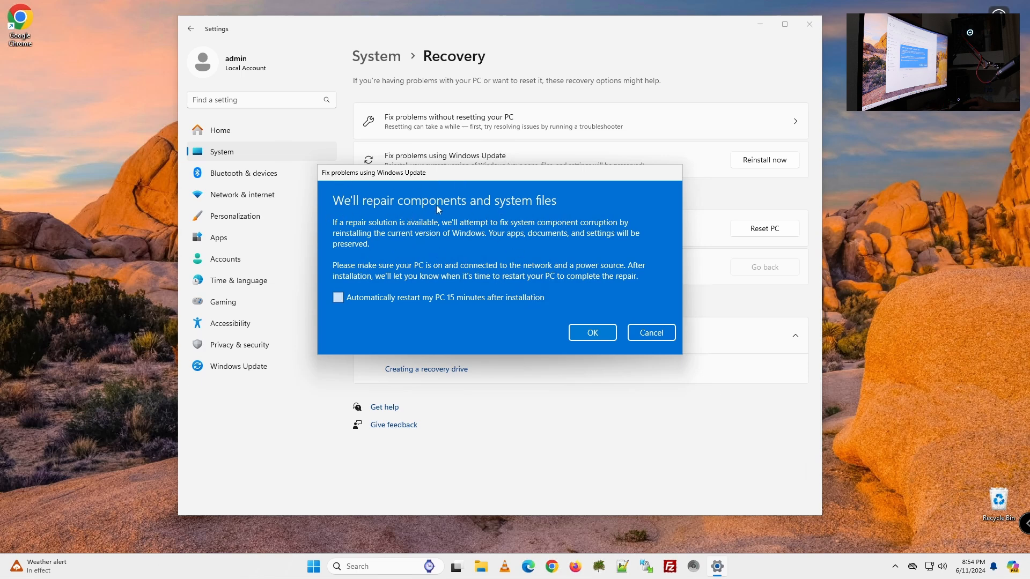
mouse_move(509, 243)
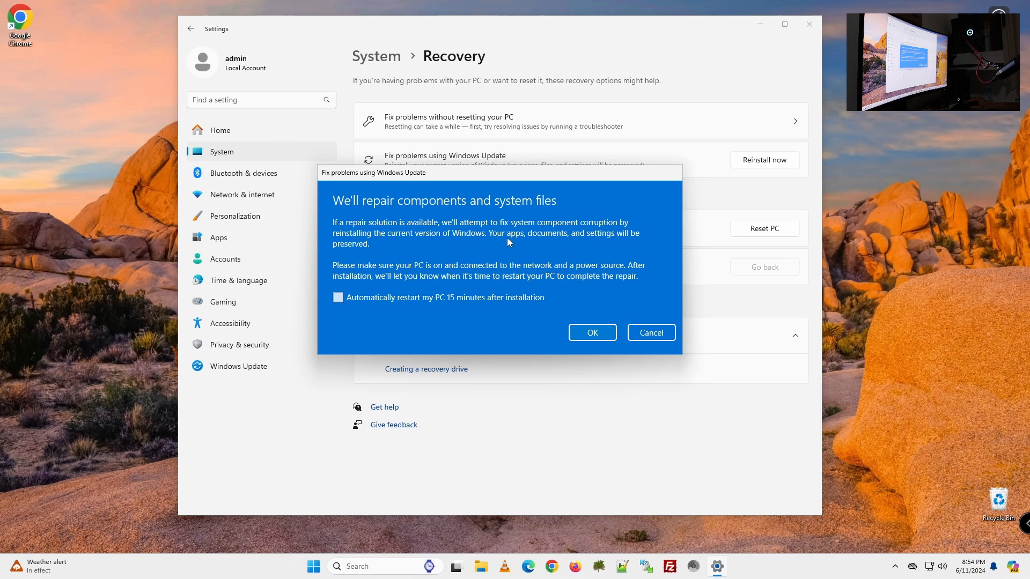
mouse_move(461, 237)
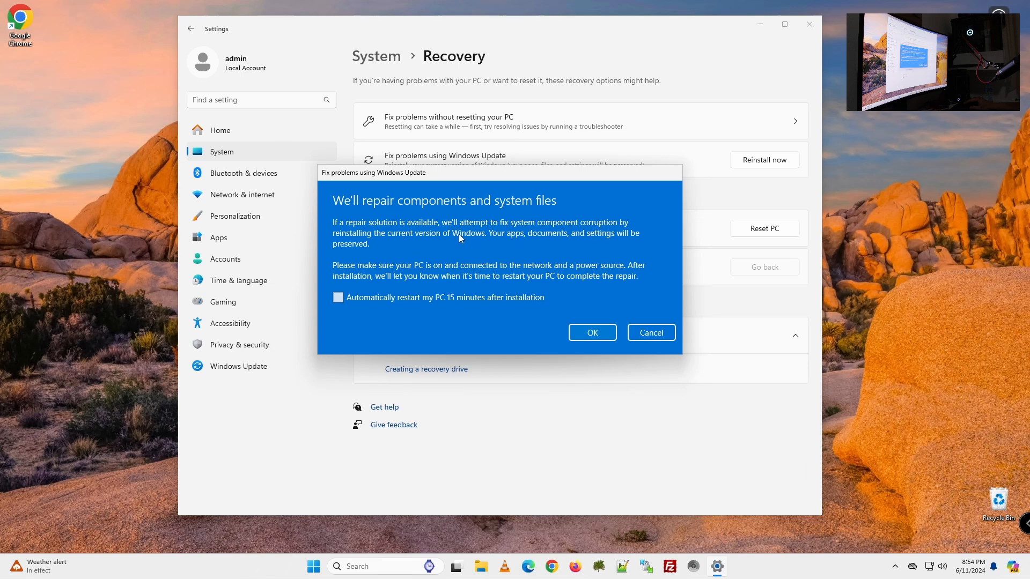
mouse_move(516, 246)
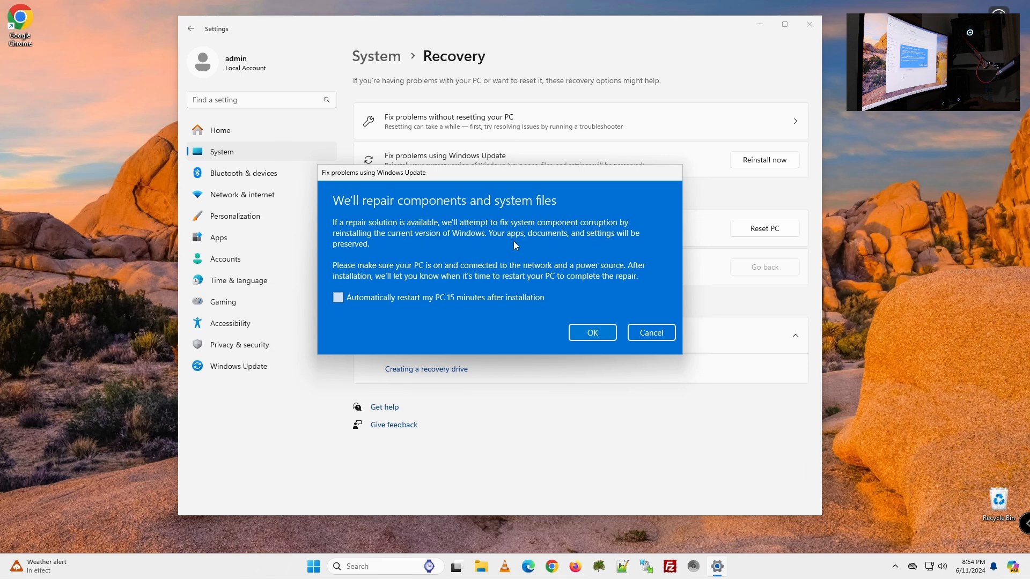
click(592, 333)
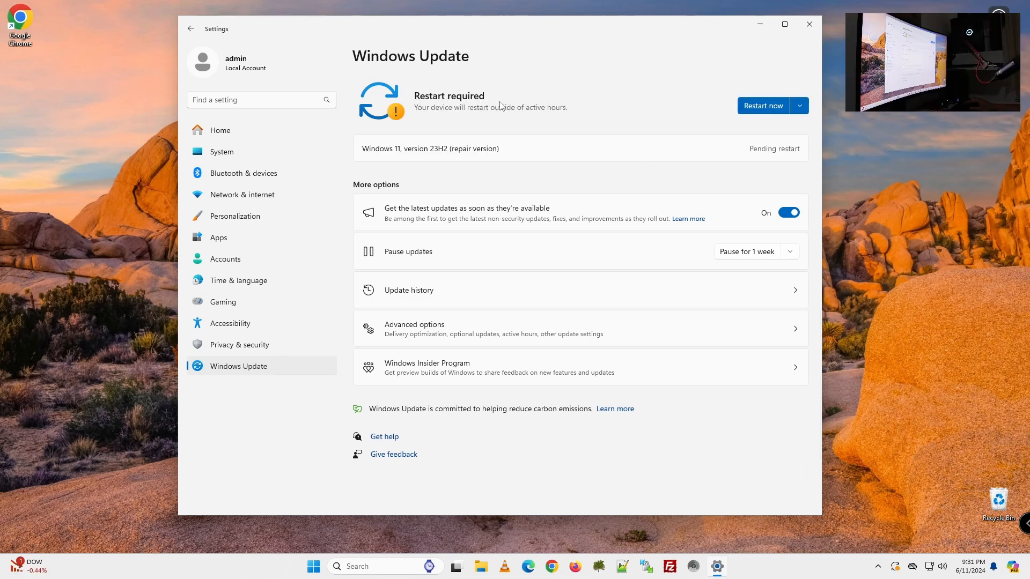
mouse_move(500, 106)
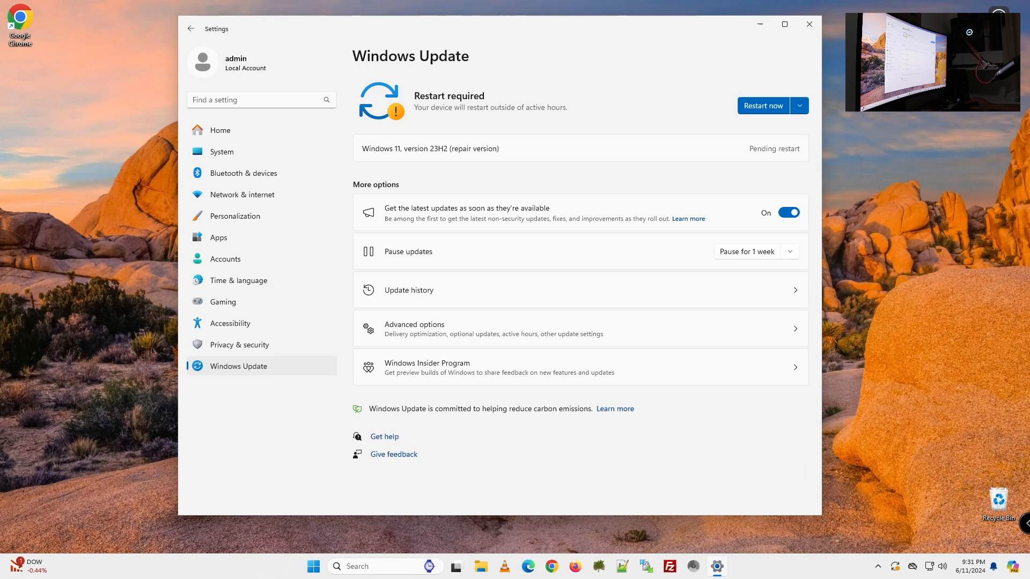
mouse_move(411, 161)
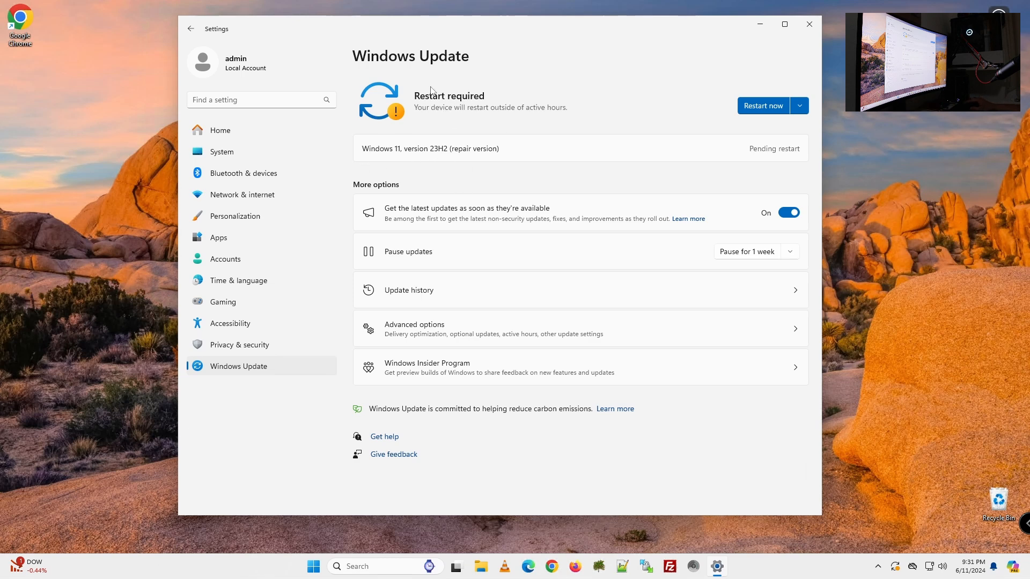
mouse_move(716, 136)
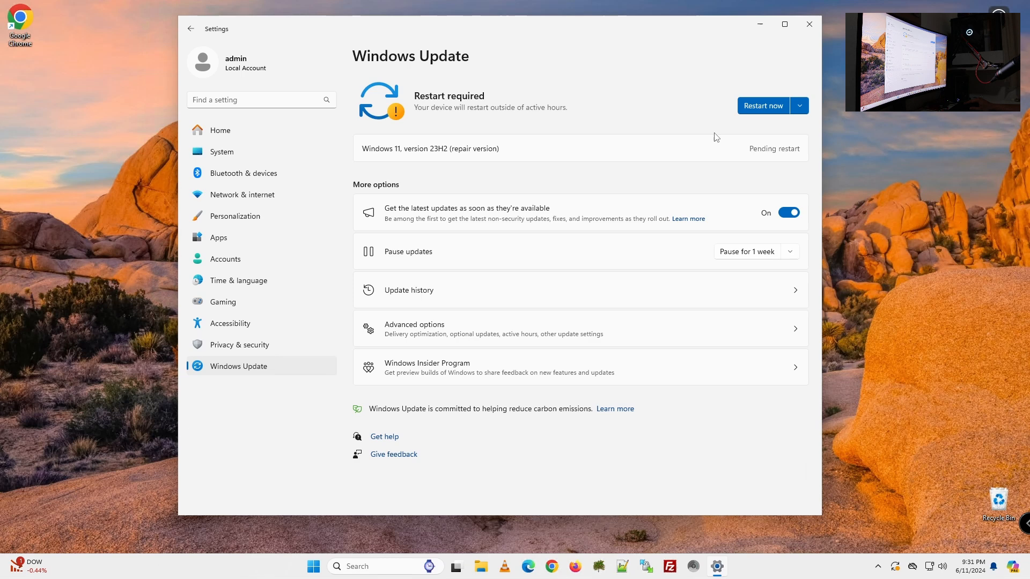
mouse_move(572, 144)
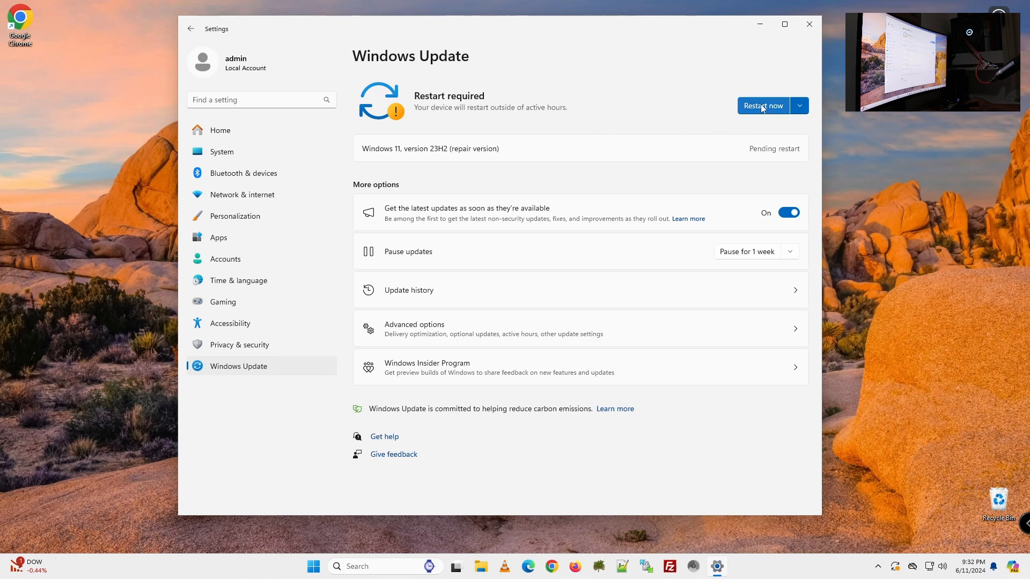
Restart now from Windows Update to finish the 23H2 repair install
click(764, 105)
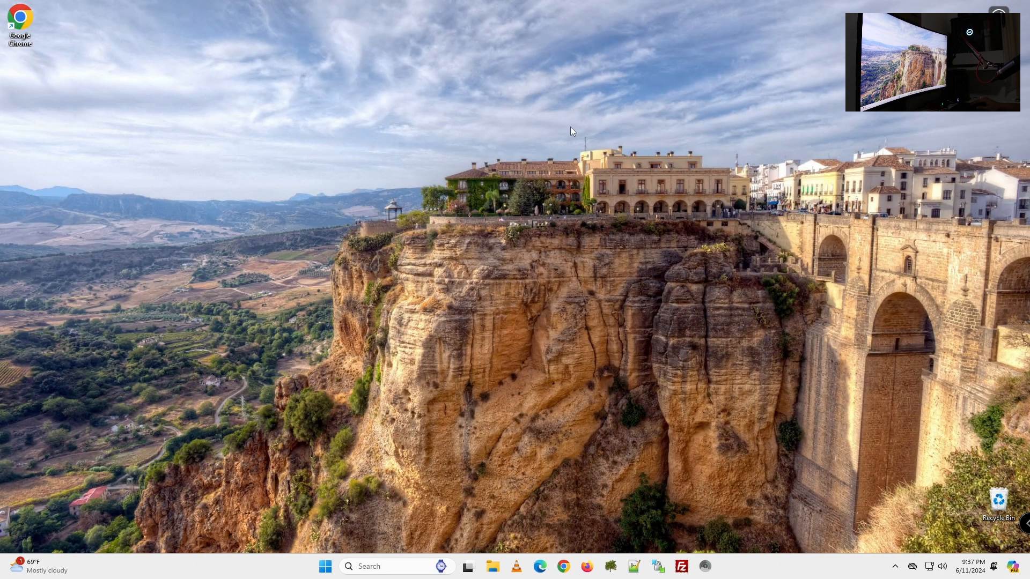
mouse_move(455, 273)
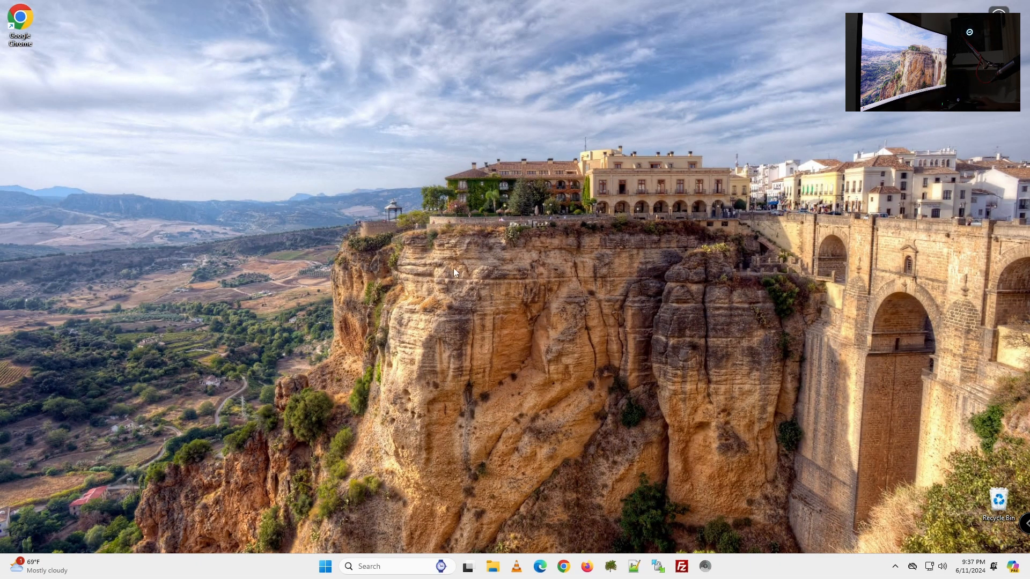
mouse_move(388, 329)
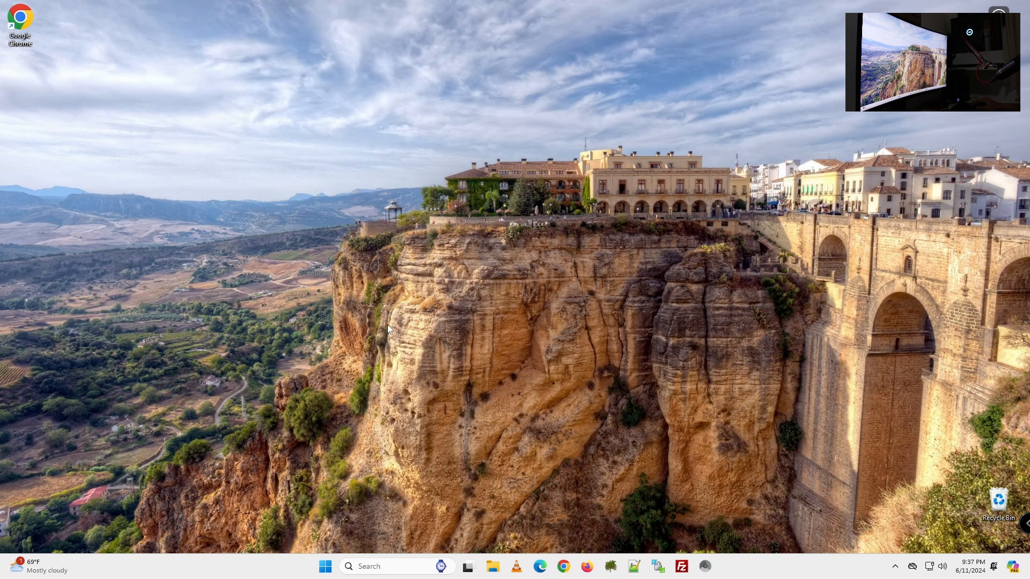
mouse_move(614, 566)
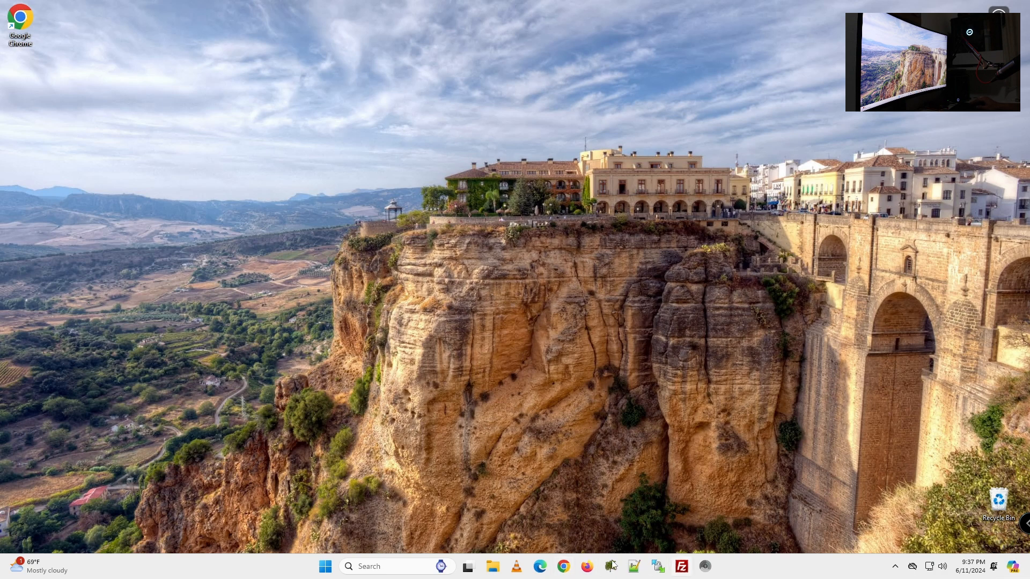
mouse_move(373, 230)
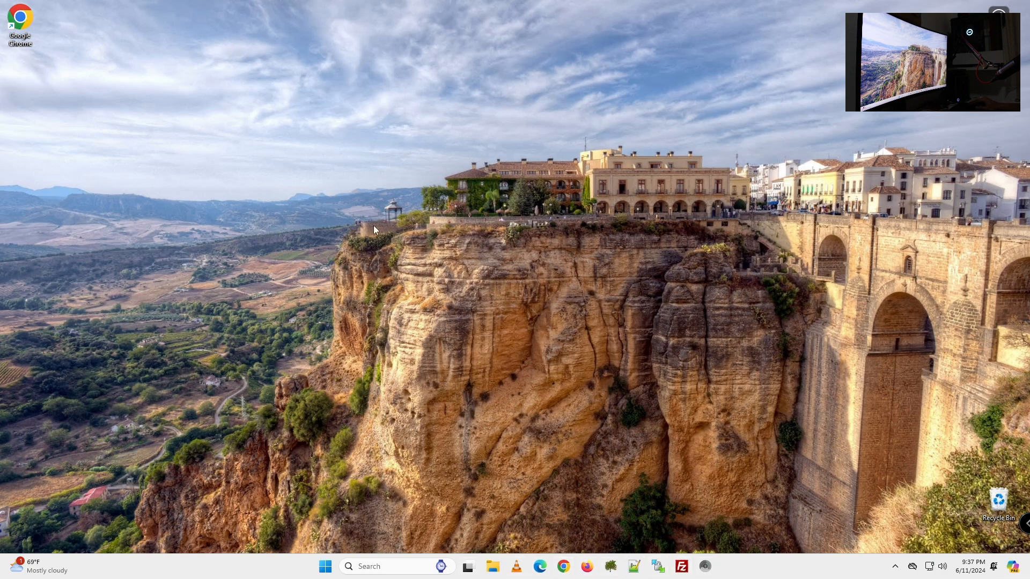
mouse_move(479, 280)
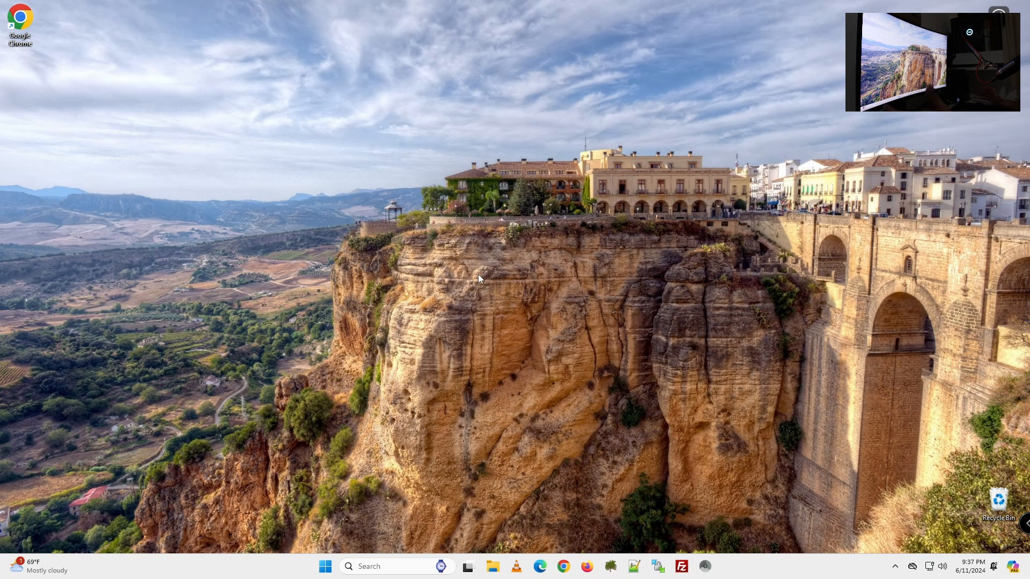
mouse_move(486, 275)
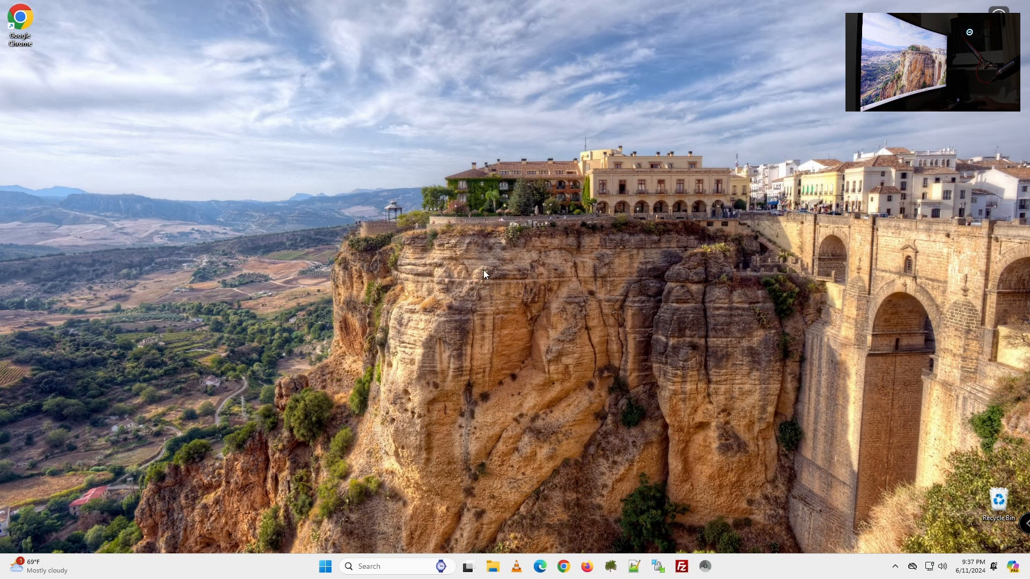
Refresh the desktop from its right-click menu after the restart
right_click(486, 275)
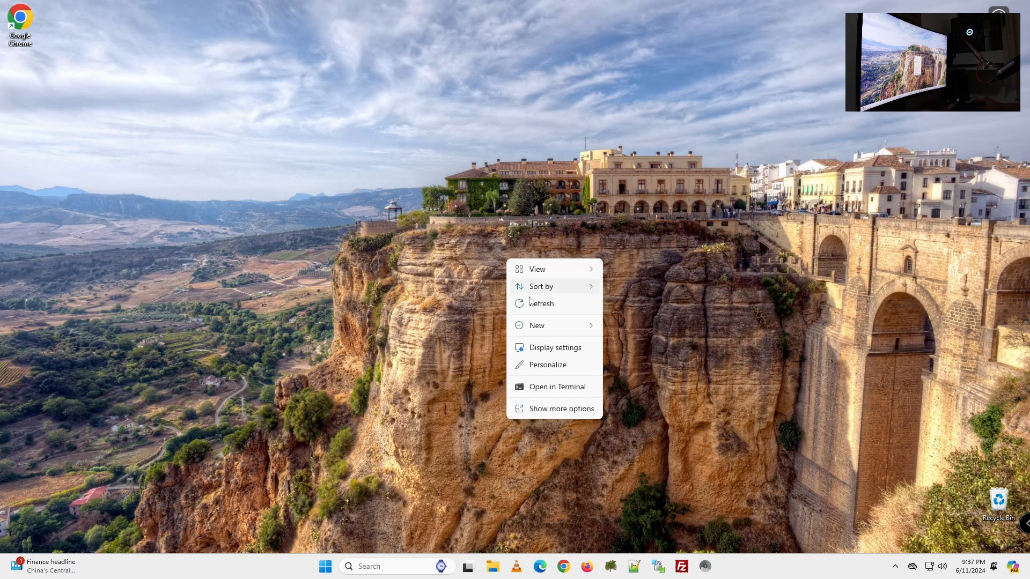
click(464, 283)
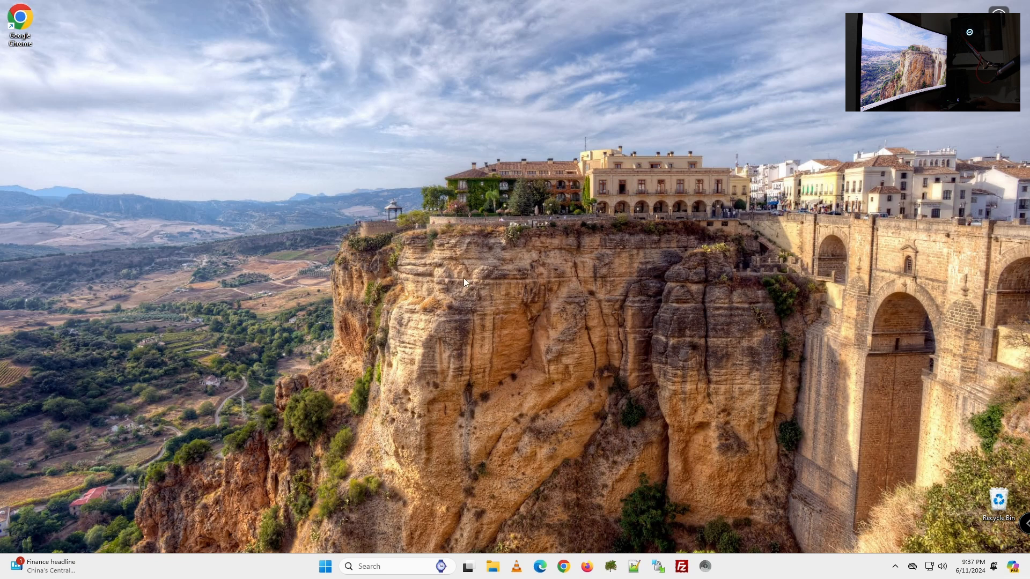
mouse_move(380, 540)
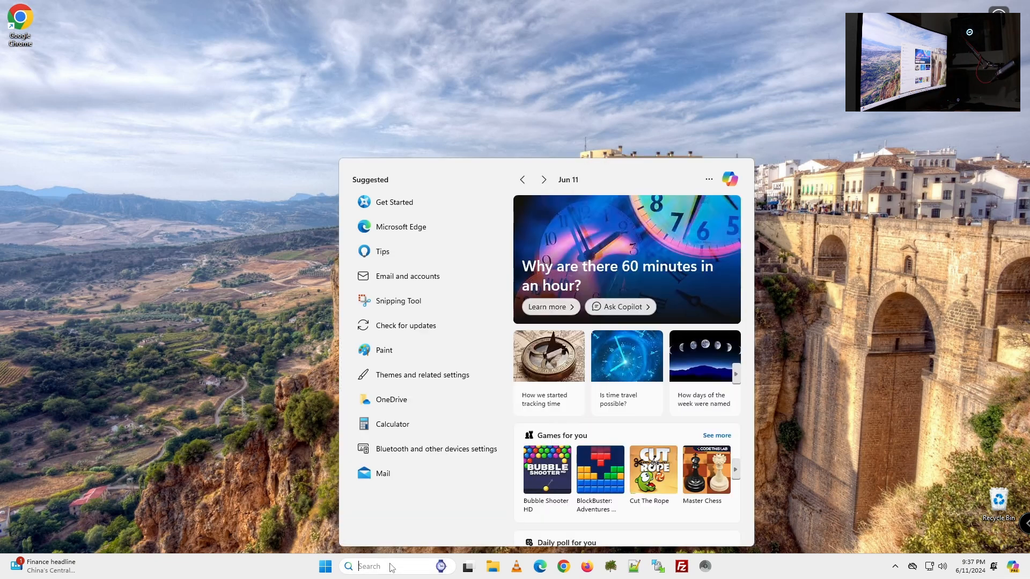
Search for and launch Disk Cleanup, then rescan drive C: including system files
text(disk cleanup)
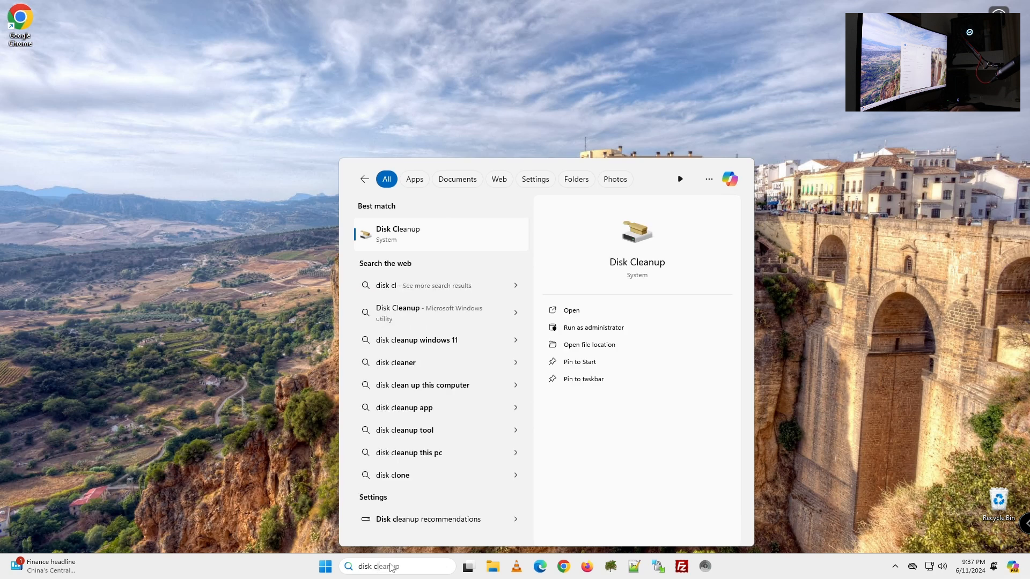
click(572, 310)
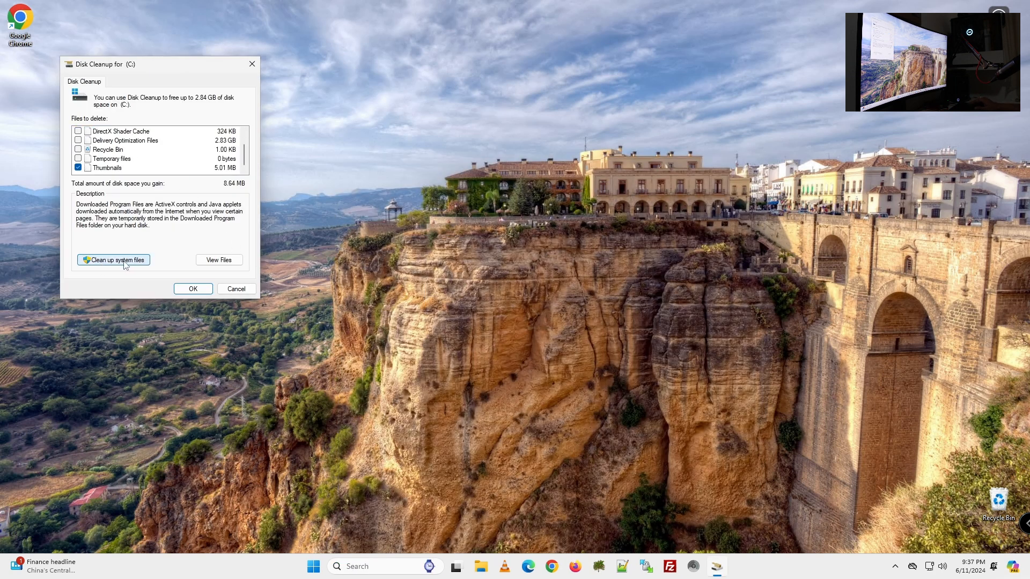
click(113, 260)
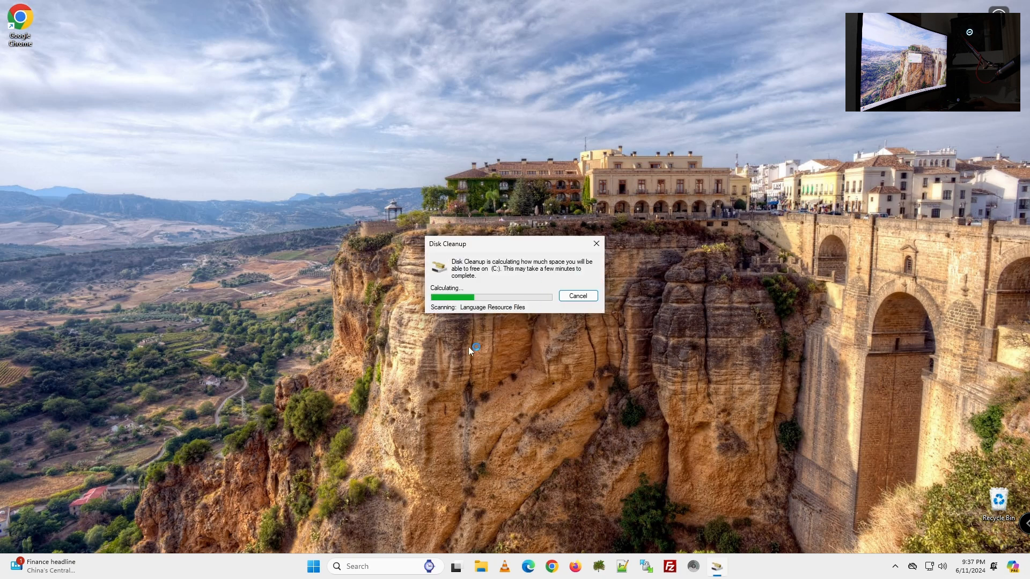
mouse_move(482, 293)
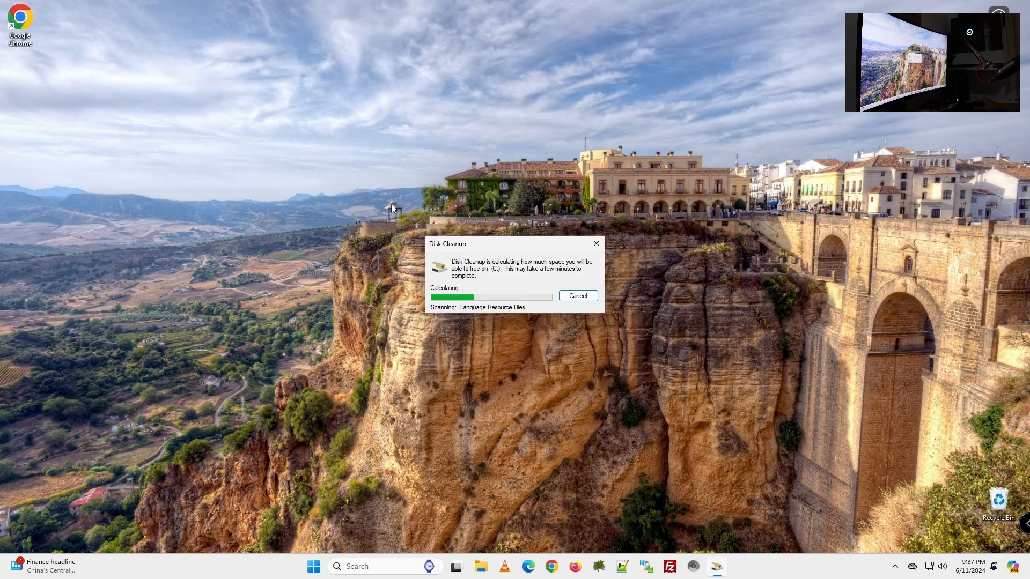
mouse_move(662, 378)
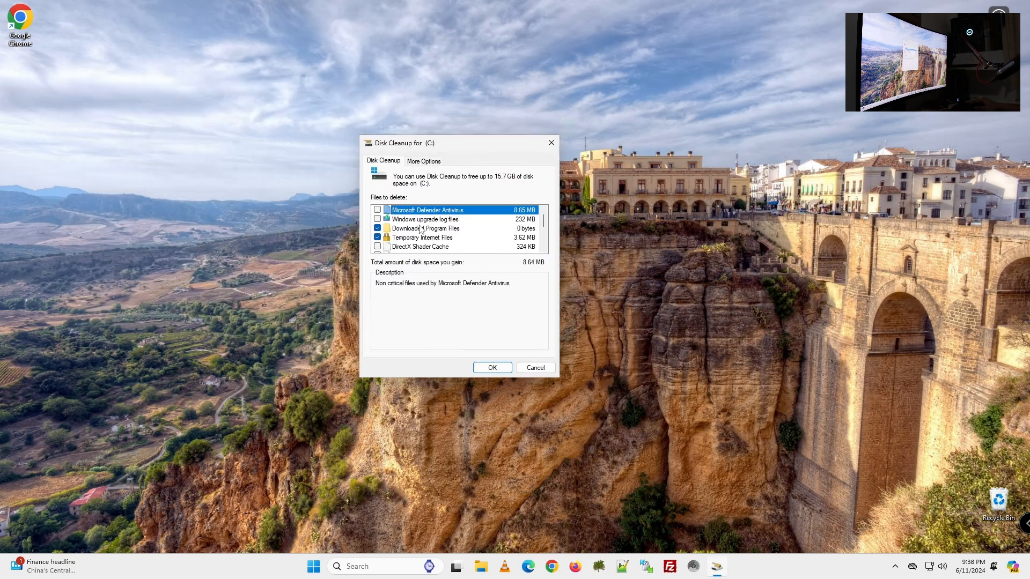
Tick extra file categories and Previous Windows installation(s), totalling 15.7 GB
click(377, 219)
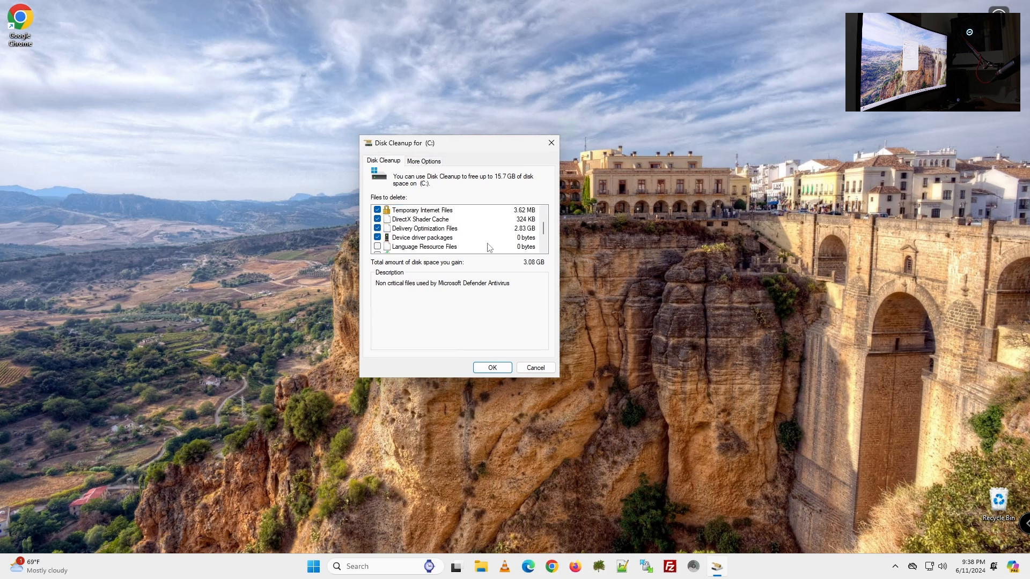
scroll(down, 3)
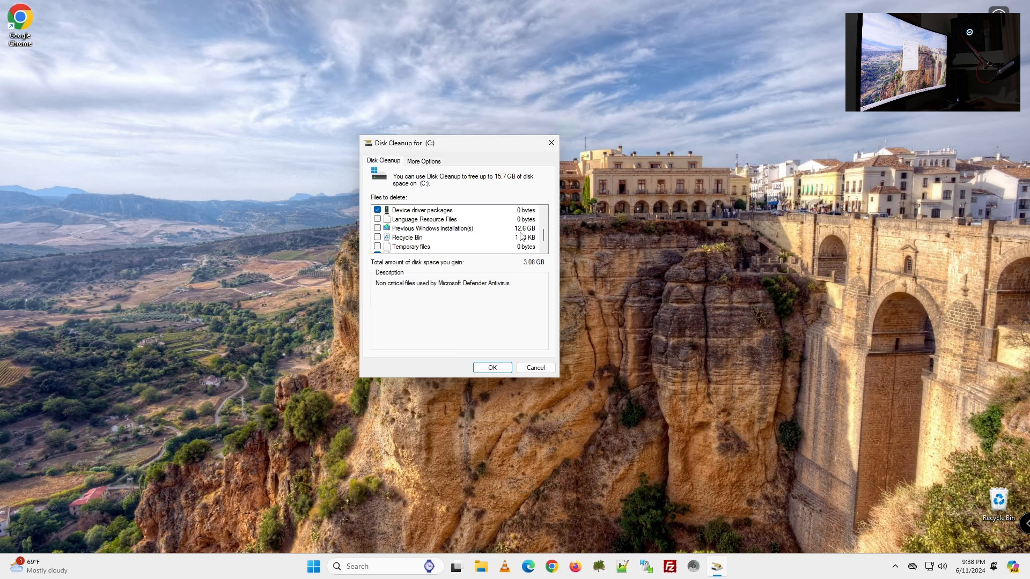
click(377, 228)
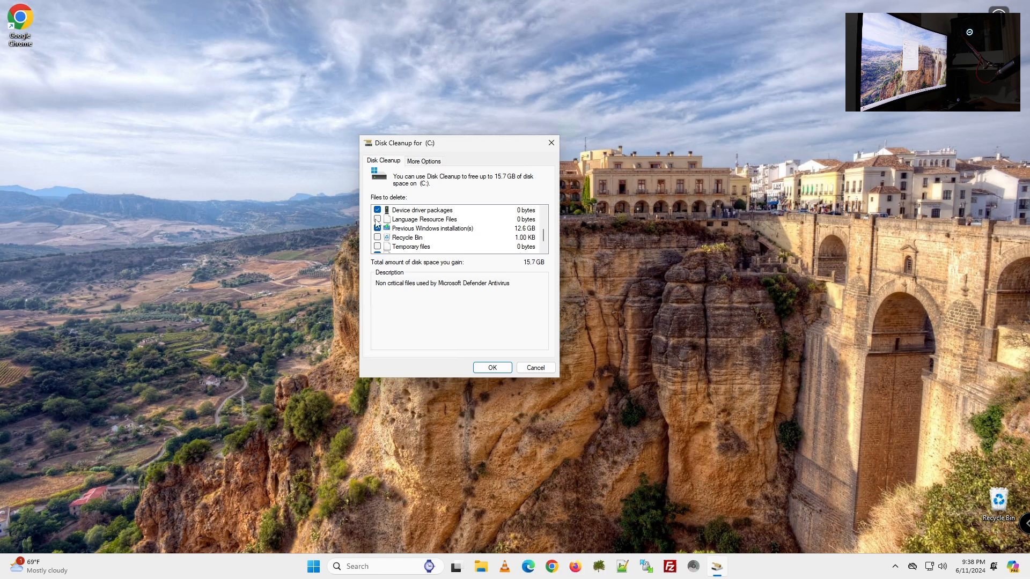